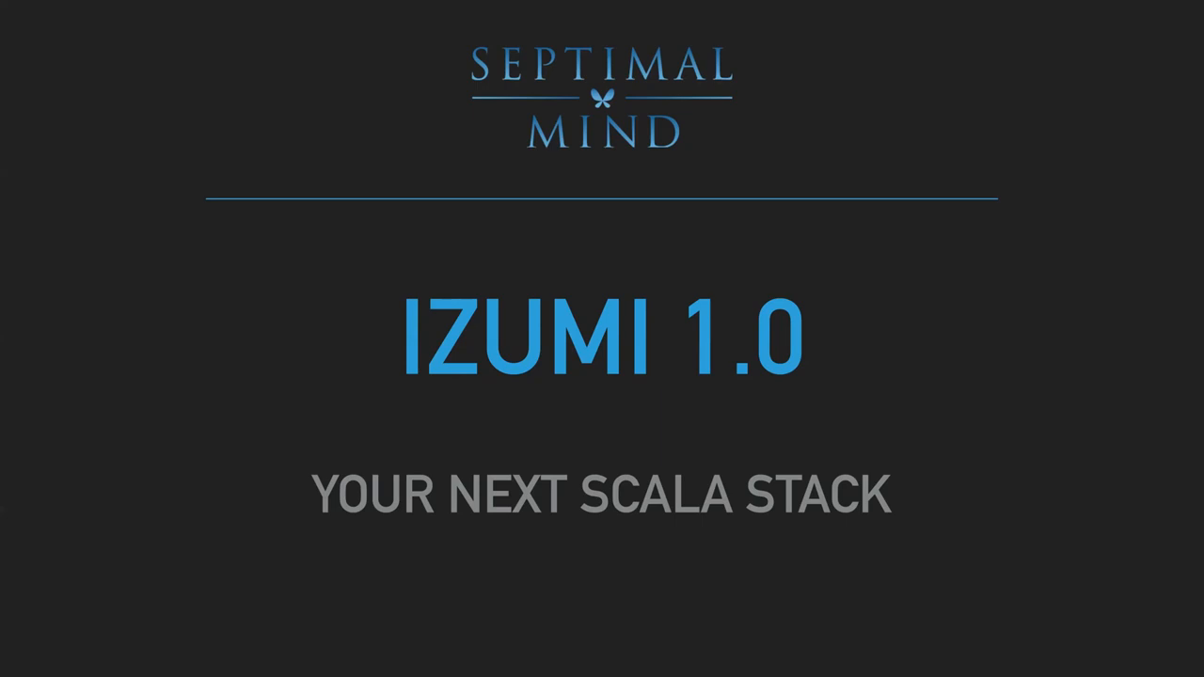
# Advance from the IZUMI 1.0 title slide to the two-bullet WHAT WE DO slide.
pyautogui.press('Right')
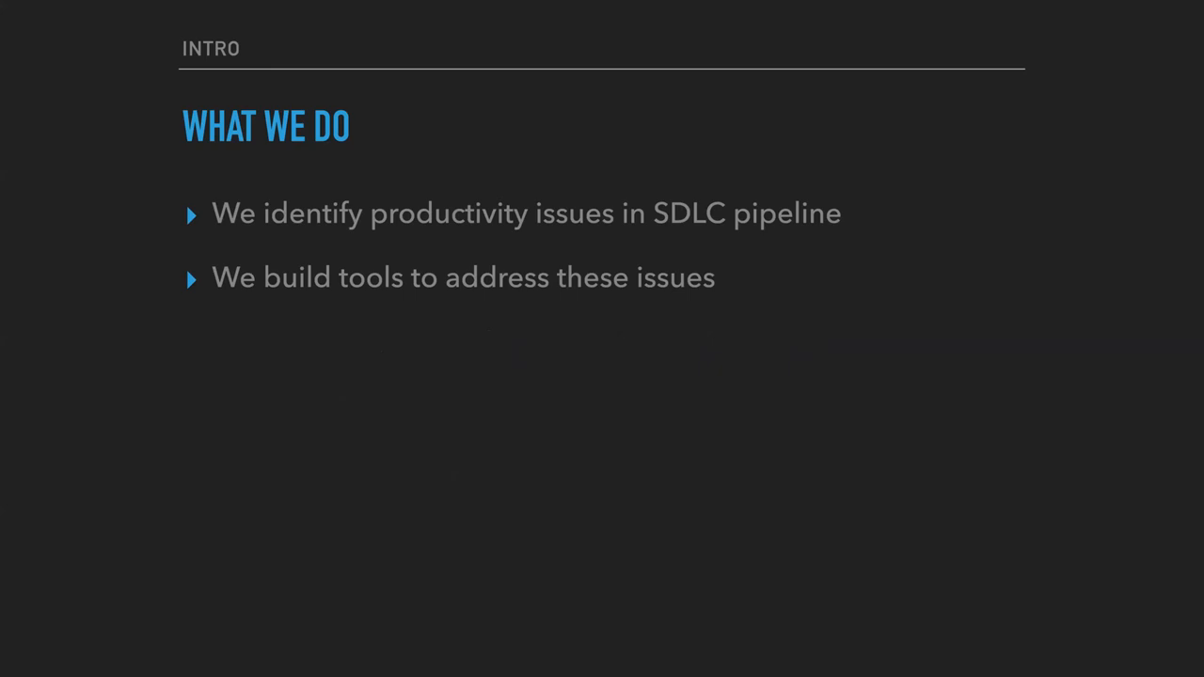
# Show the WHAT WE USE slide covering Scala, Scalactic bifunctors and early ZIO adoption.
pyautogui.press('Right')
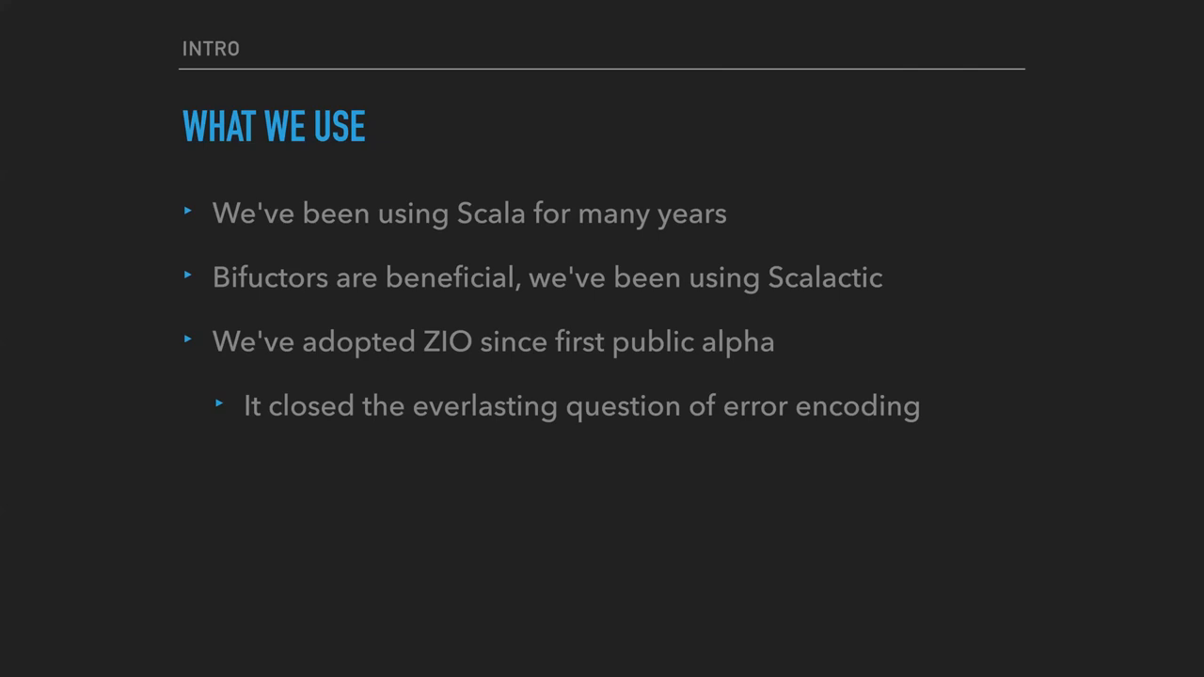
# Move on to the HOW TO GET THERE? slide: Dependency Injection and Tagless Final.
pyautogui.press('Right')
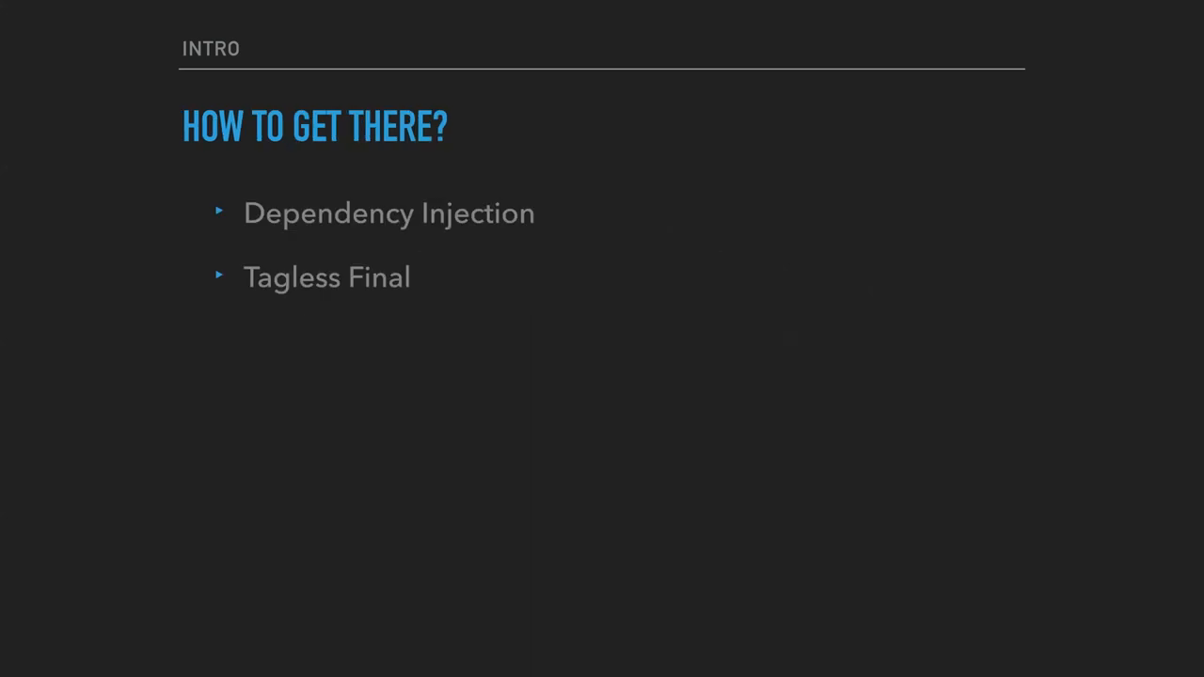
pyautogui.press('Right')
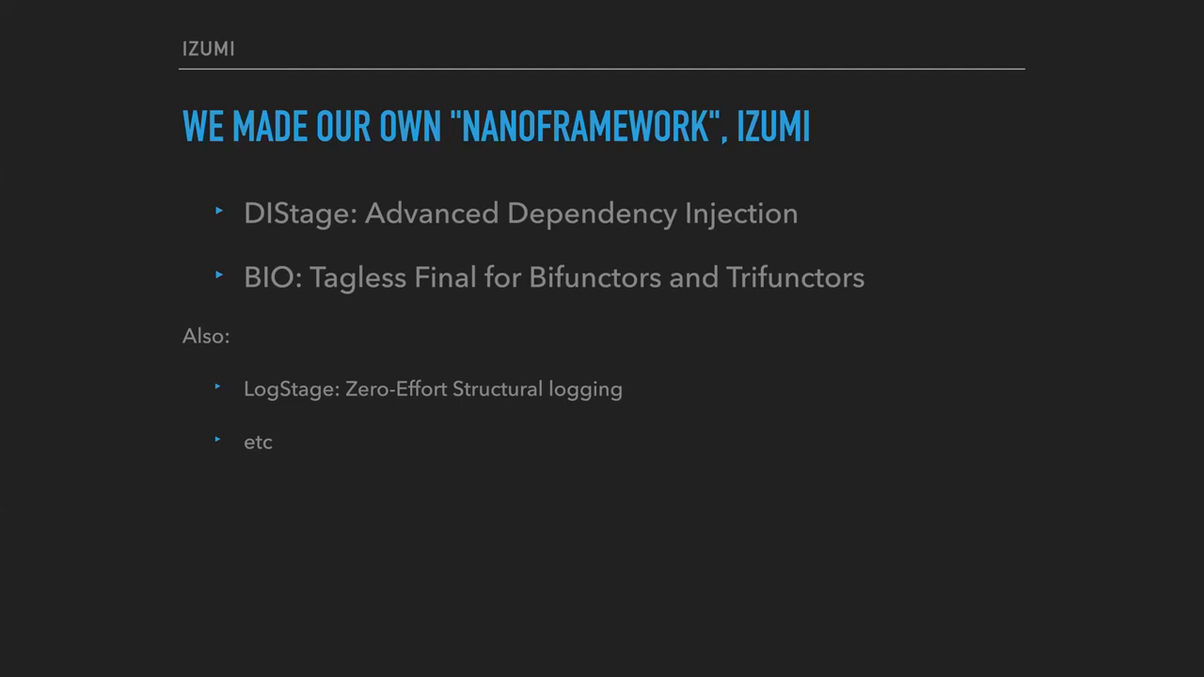
pyautogui.press('right')
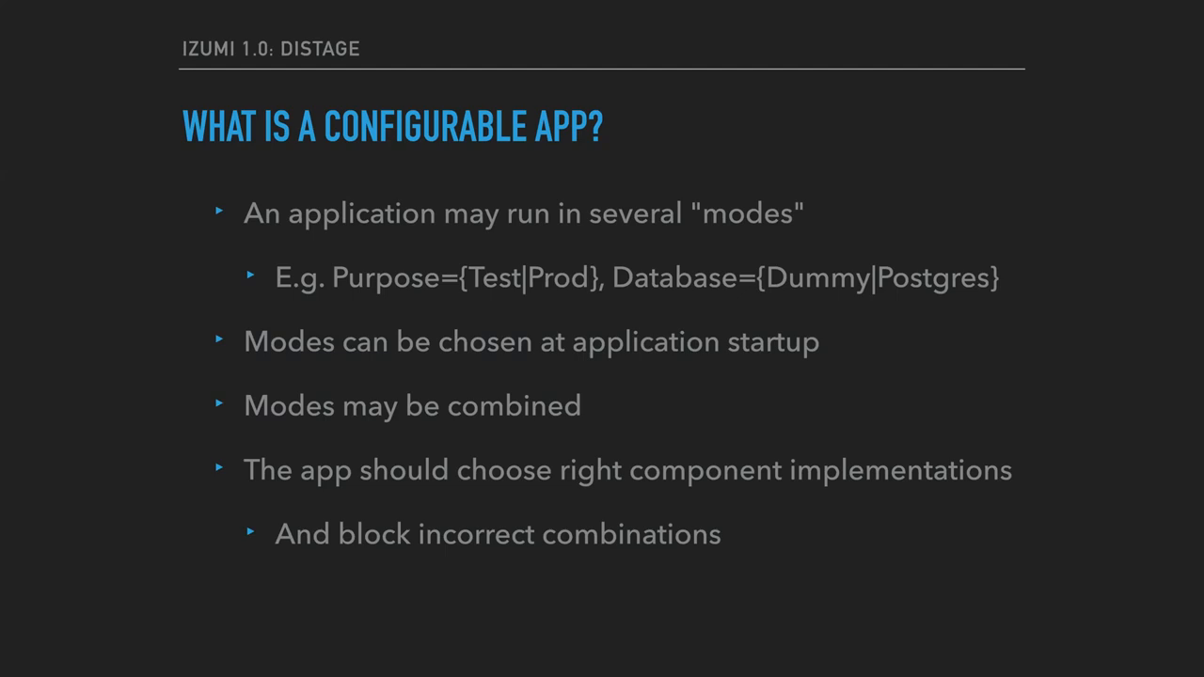
# Bring up the EnterpriseApp diagram slide with its Purpose and Database rules.
pyautogui.press('Right')
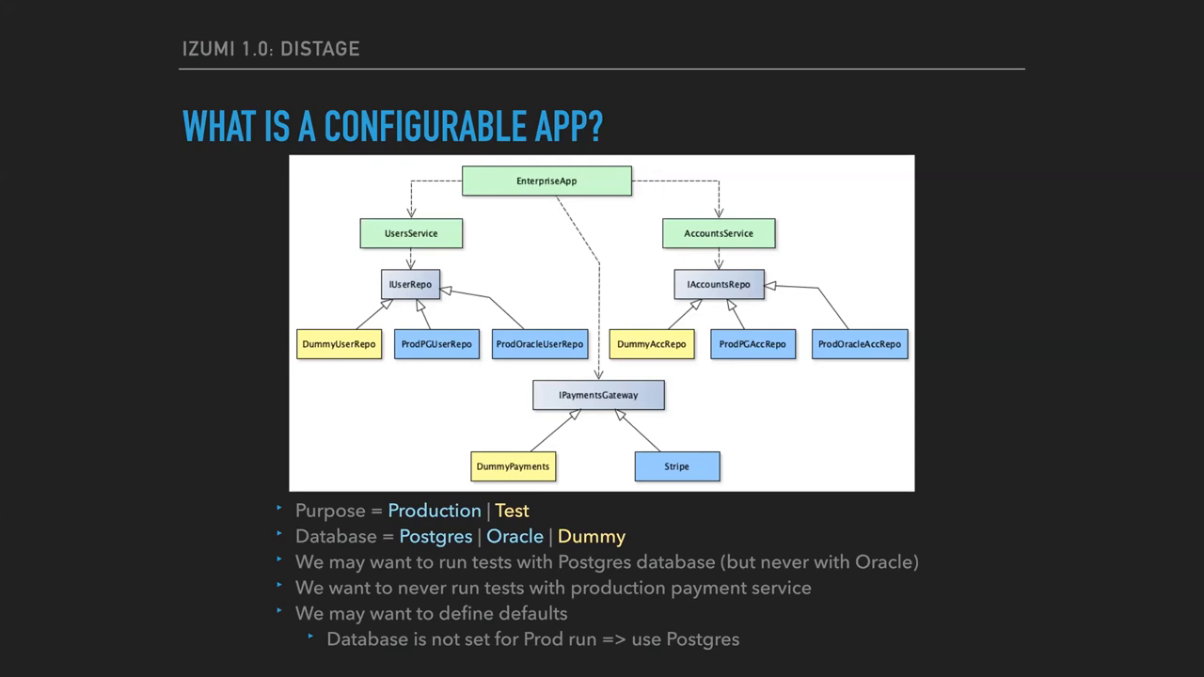
pyautogui.press('Right')
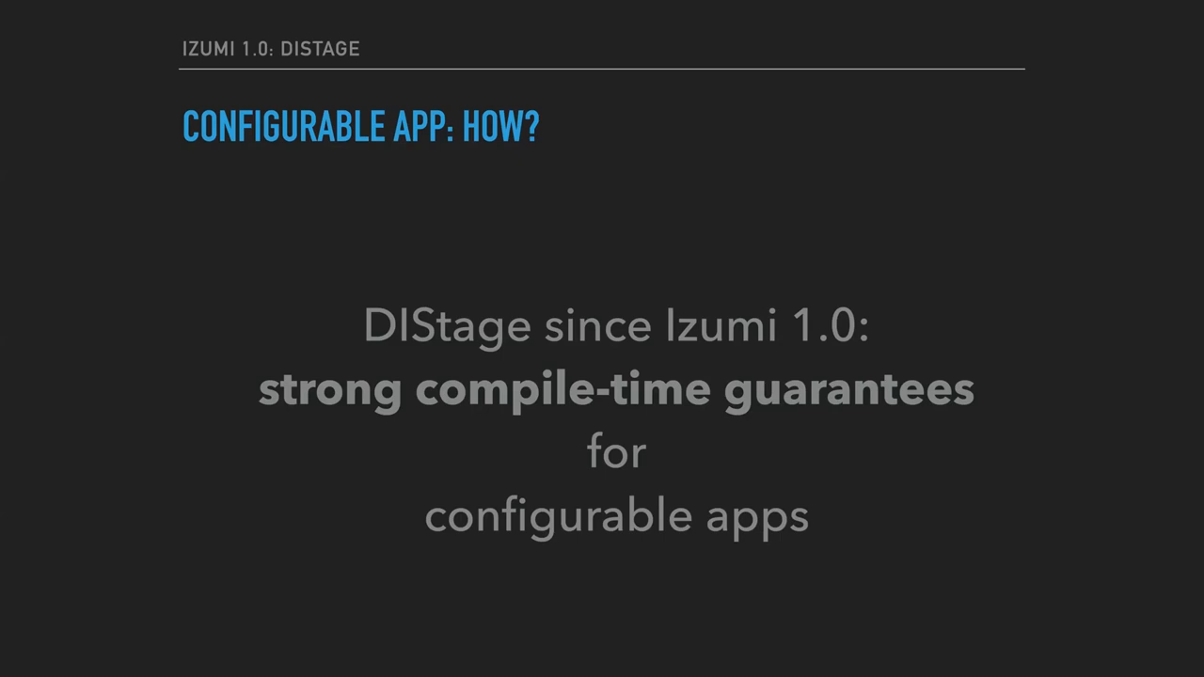
pyautogui.press('Right')
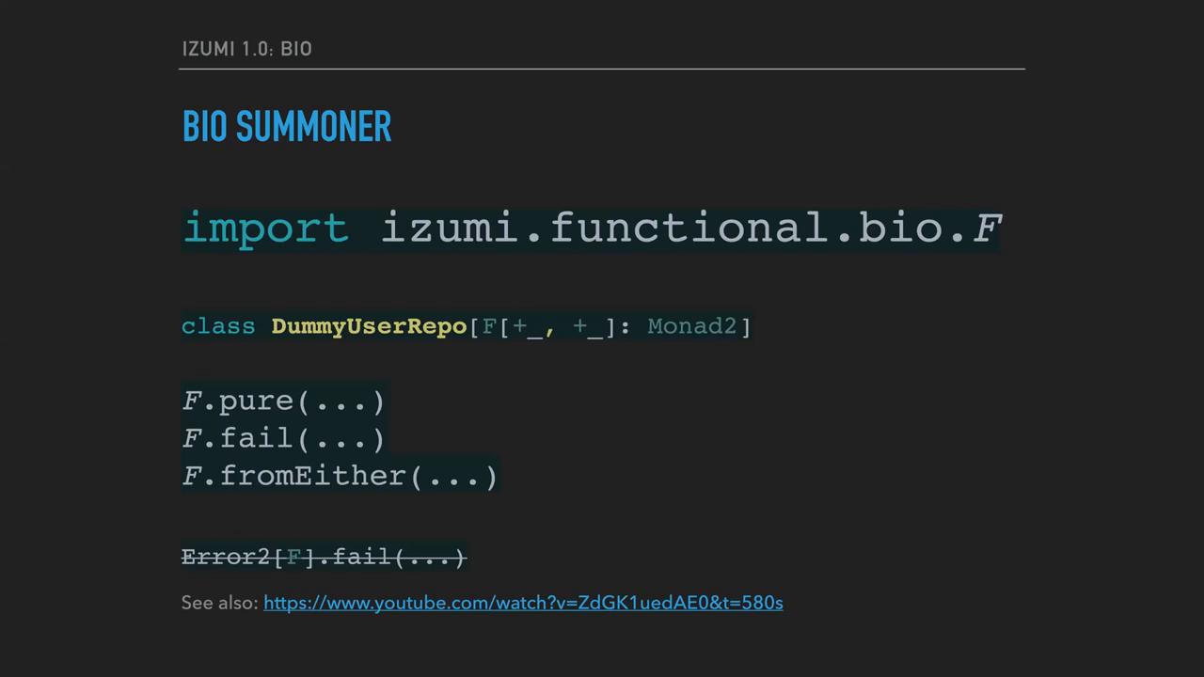
# Advance past the BIO SUMMONER slide to the Izumi 1.0 Conclusion slide.
pyautogui.press('Right')
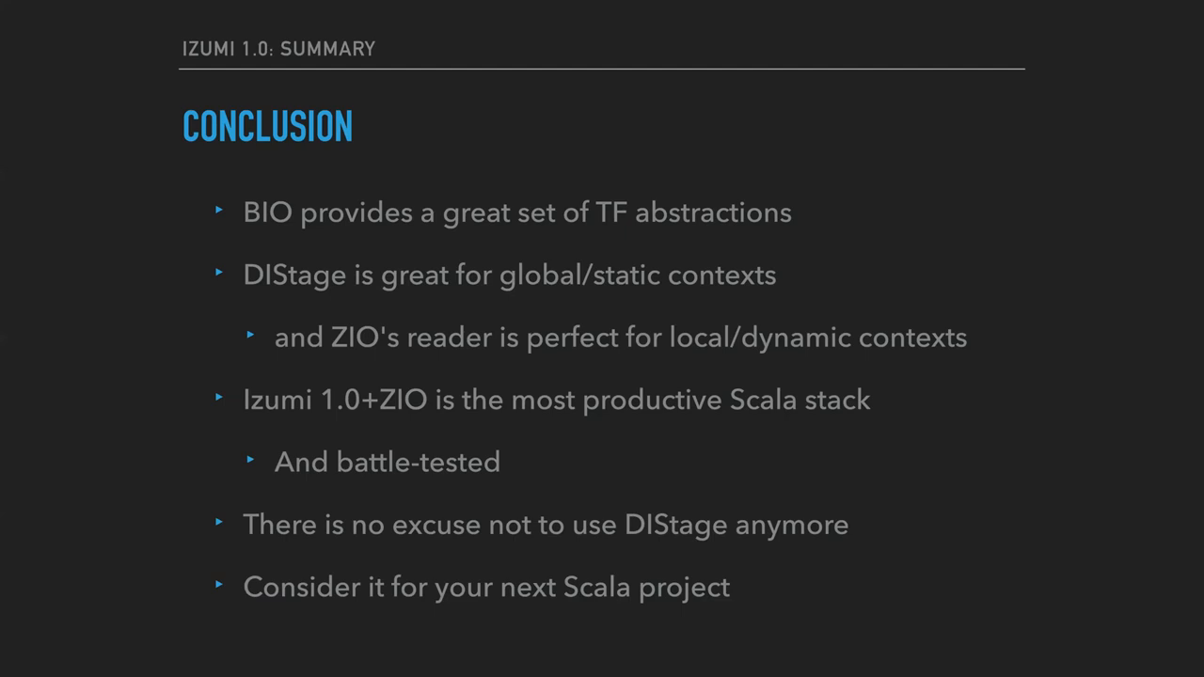
# Finish on the Thank you! slide listing the Izumi and distage-example repositories.
pyautogui.press('Right')
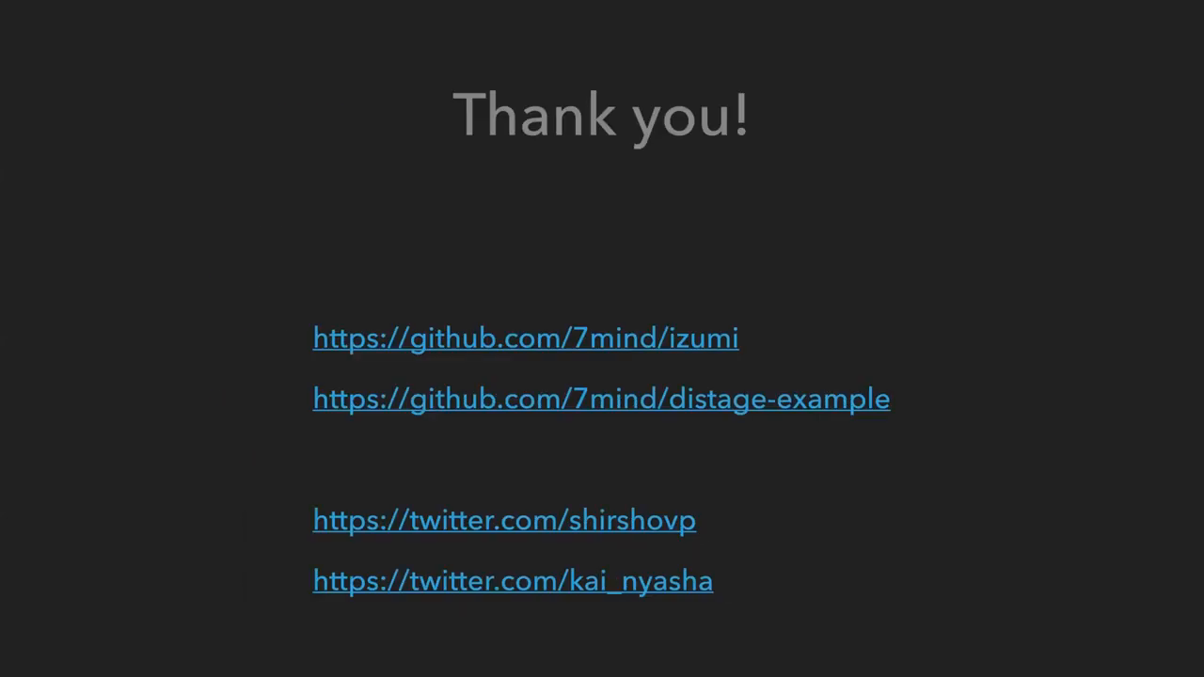